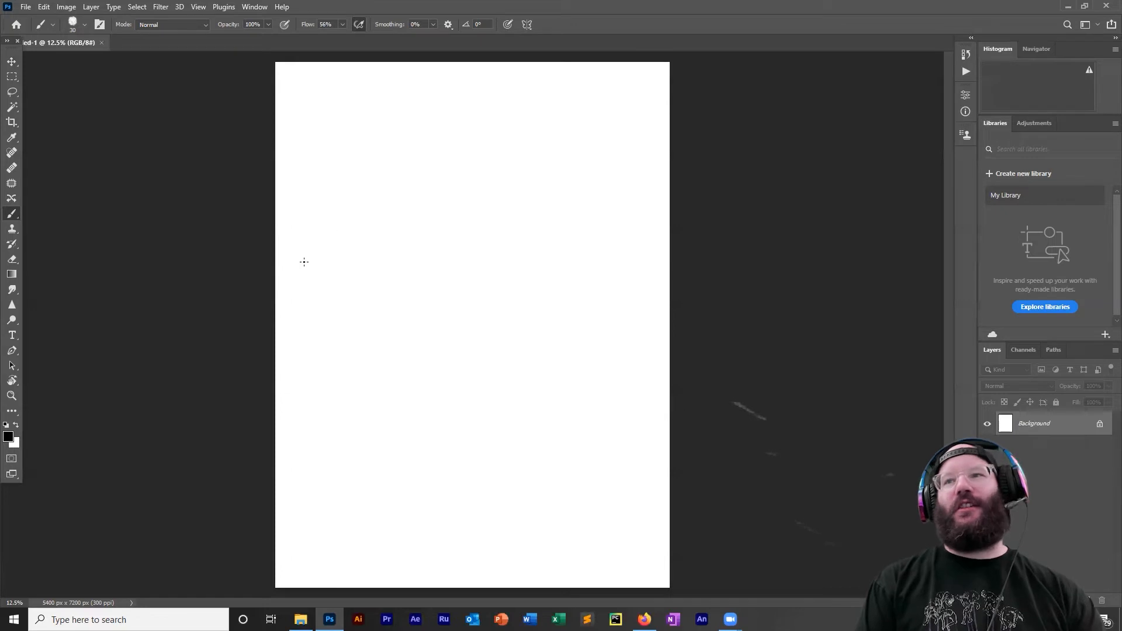
pyautogui.moveTo(295, 265)
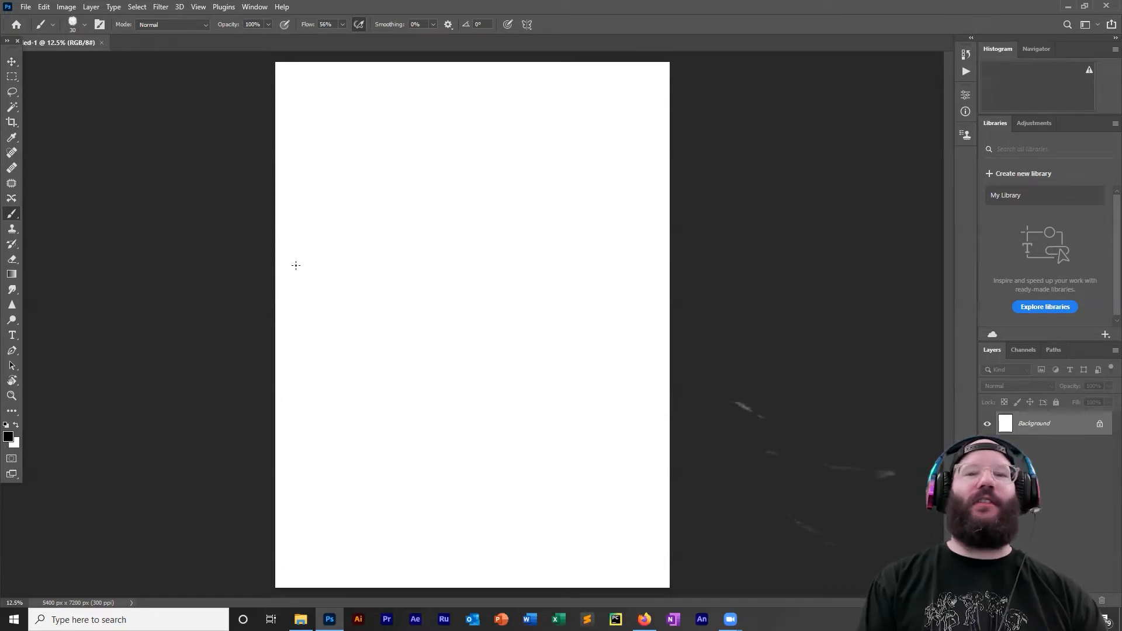
pyautogui.moveTo(740, 28)
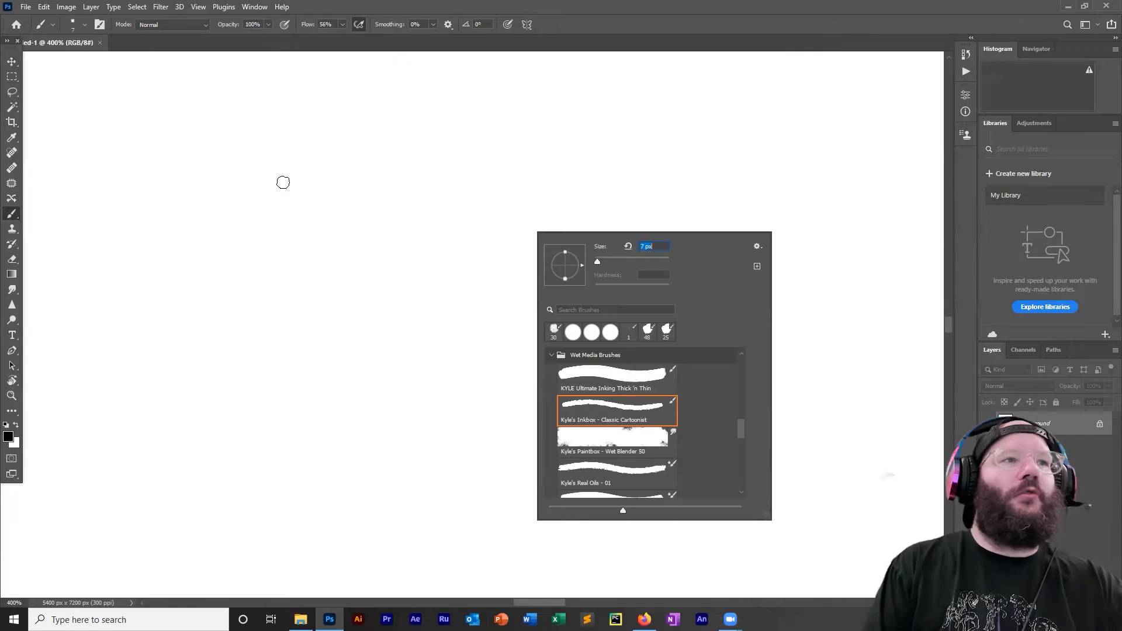
# Paint two curved black test strokes on the canvas with the 7 px inking brush
pyautogui.moveTo(290, 170); pyautogui.dragTo(277, 252)
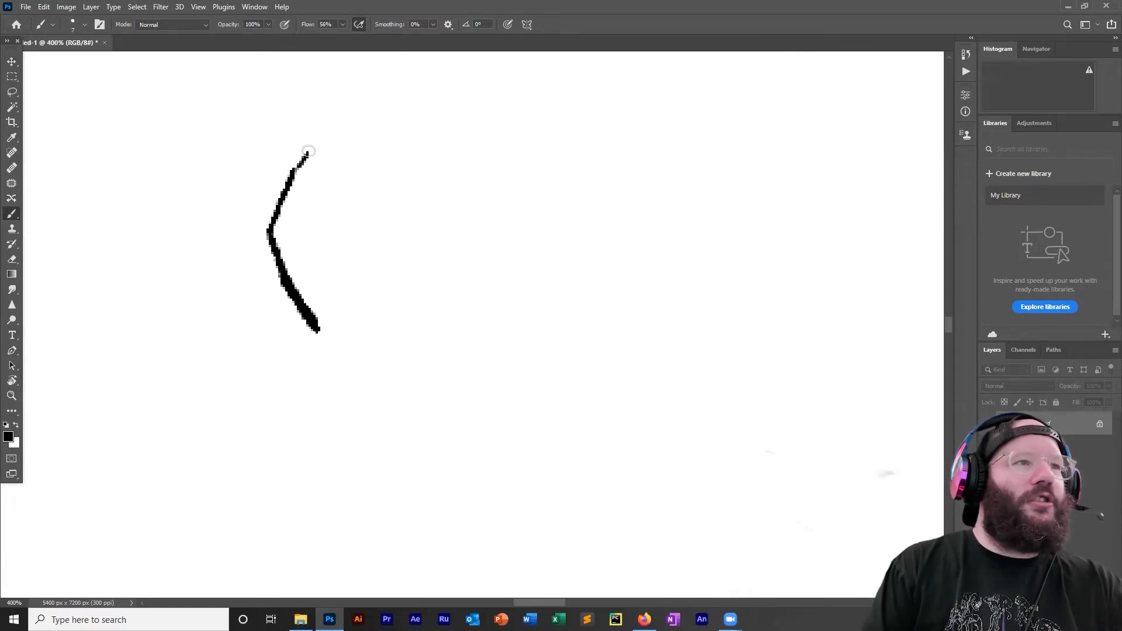
pyautogui.moveTo(308, 150); pyautogui.dragTo(318, 329)
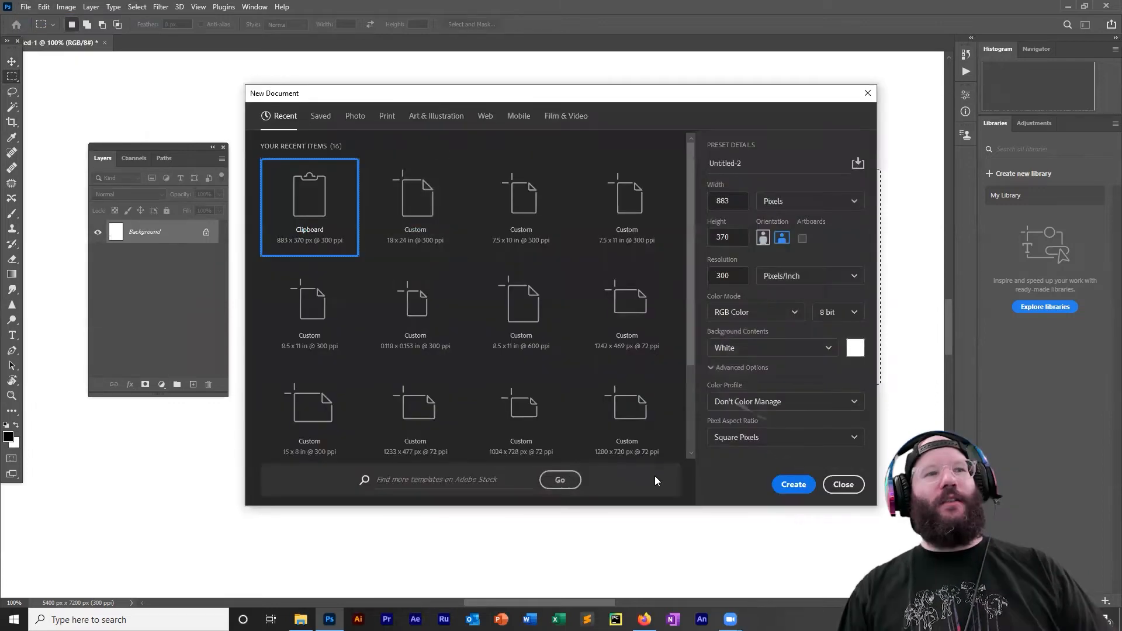
pyautogui.moveTo(725, 489)
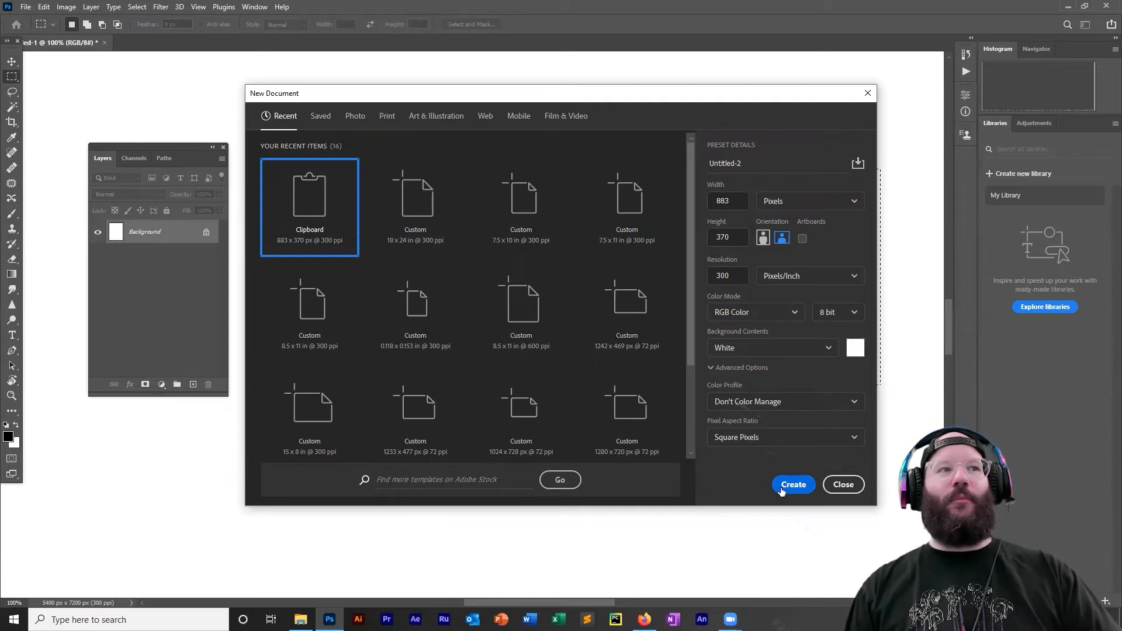
# Create the 883 × 370 px, 300 ppi document from the Clipboard preset
pyautogui.click(793, 484)
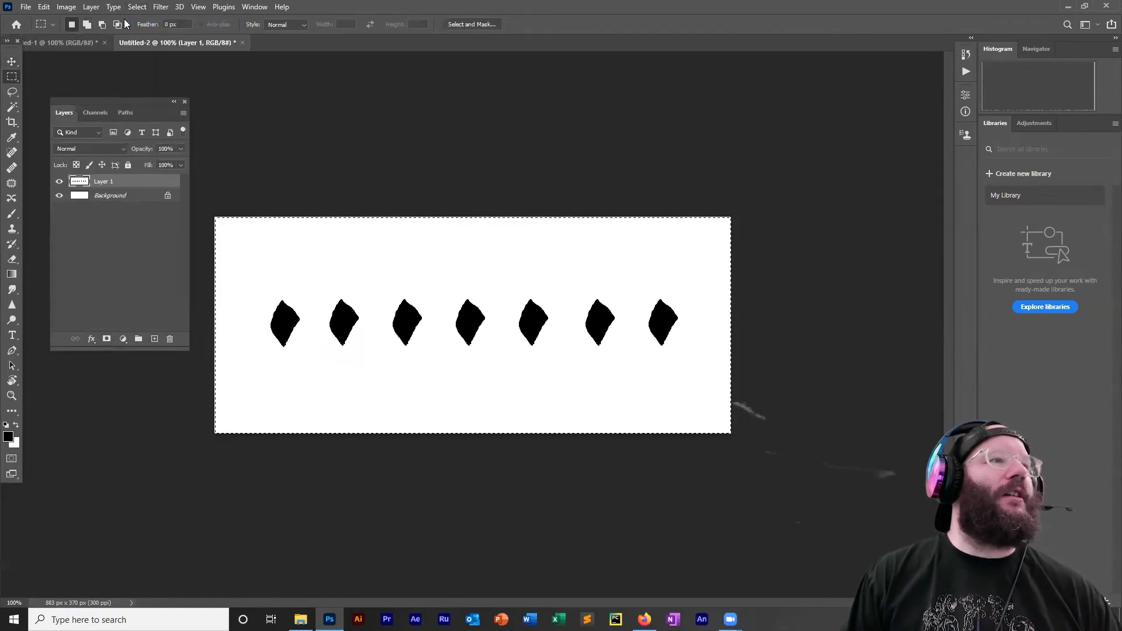
# Define the seven-diamond row as a brush preset named 'rake'
pyautogui.click(44, 6)
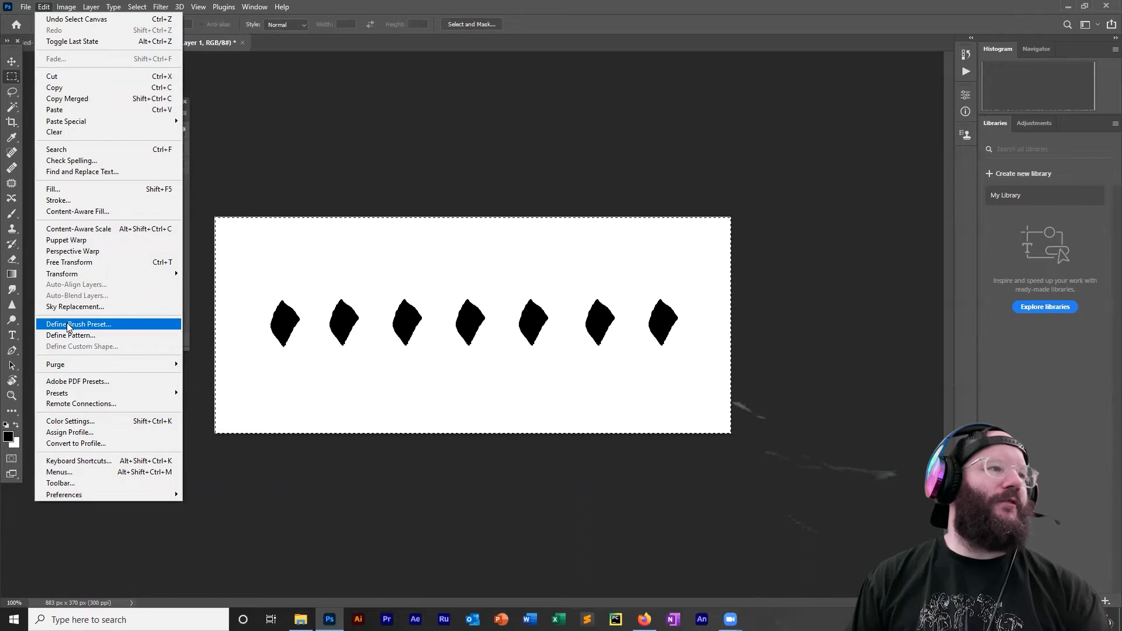
pyautogui.moveTo(79, 327)
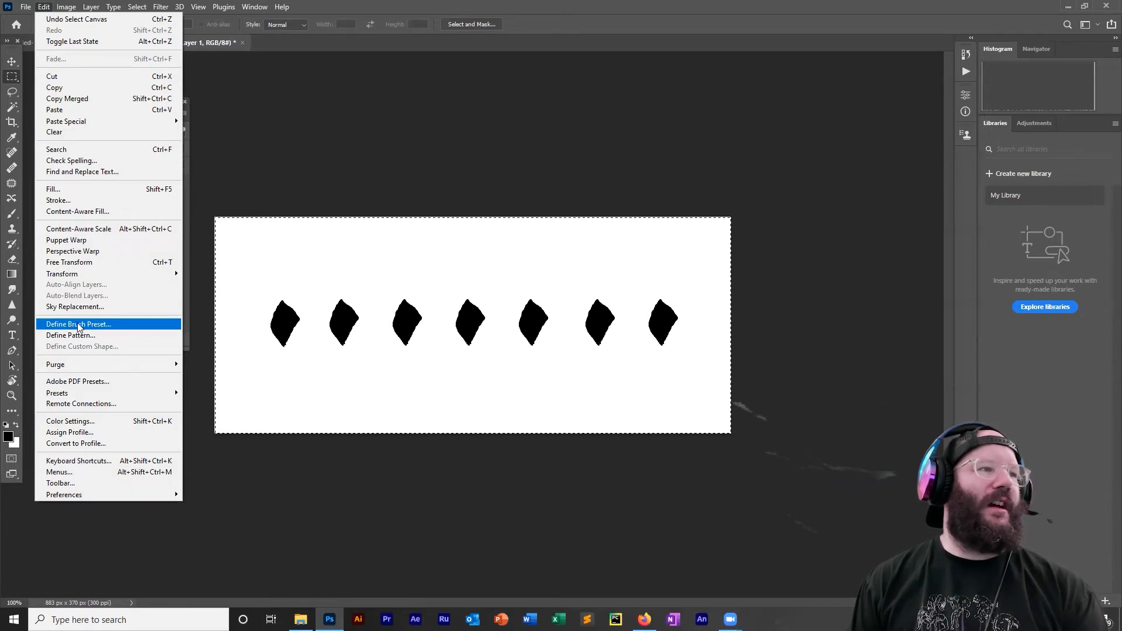
pyautogui.click(79, 324)
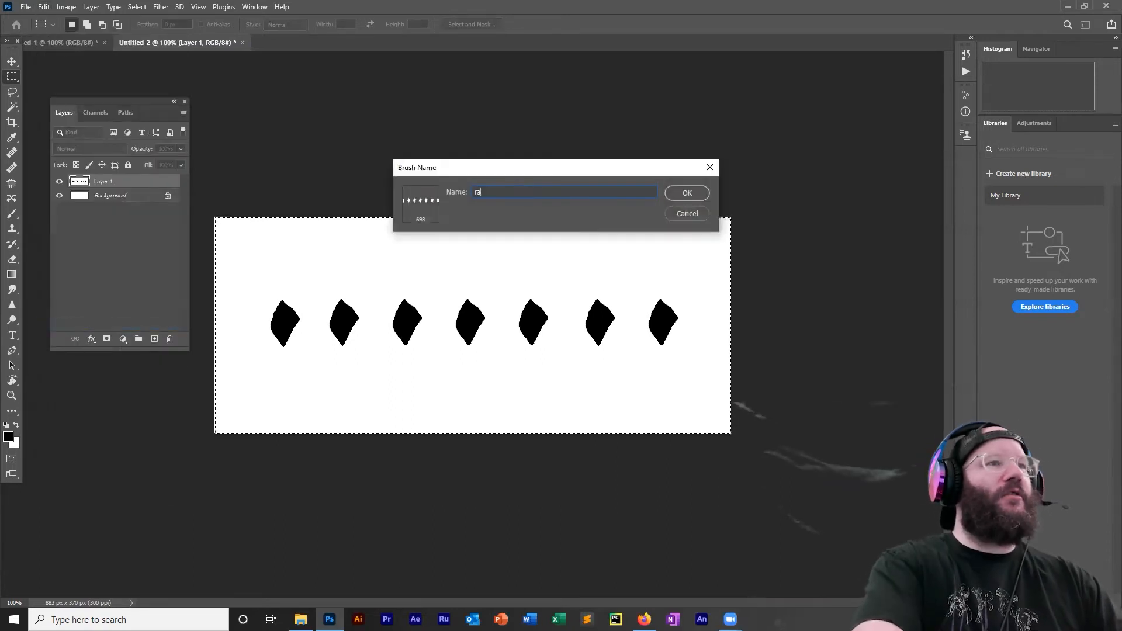
pyautogui.click(686, 192)
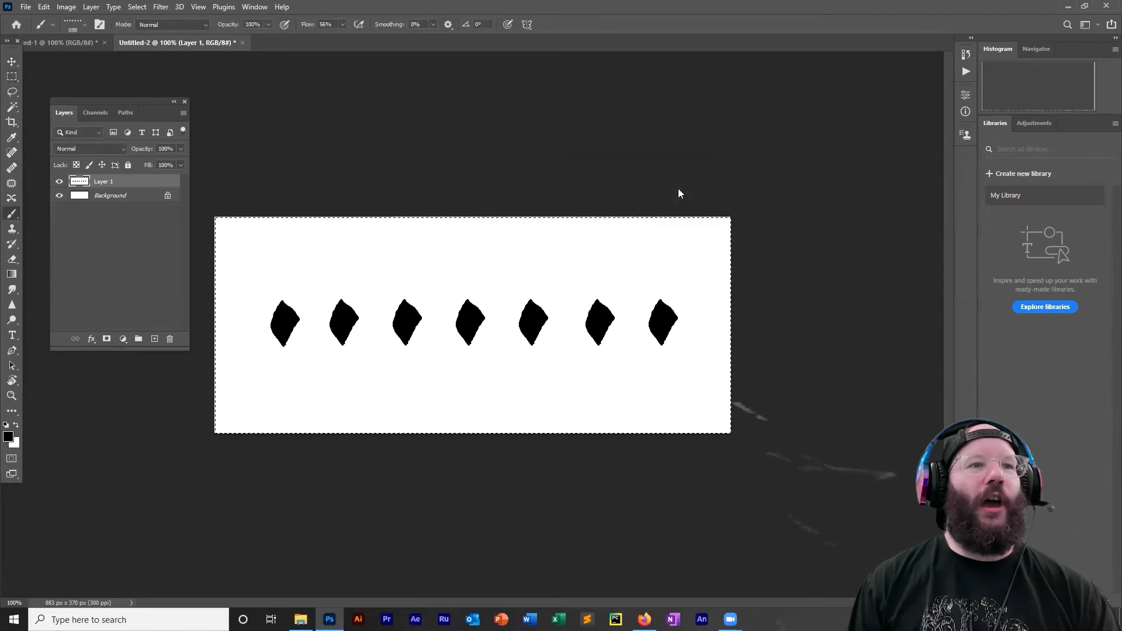